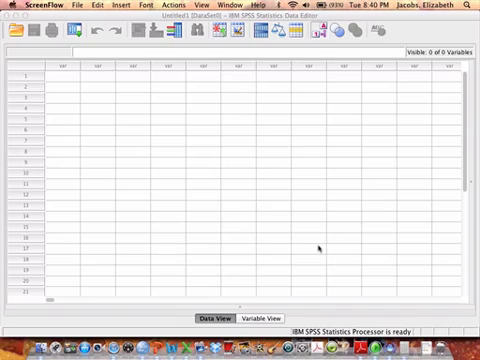
mouse_move(196, 190)
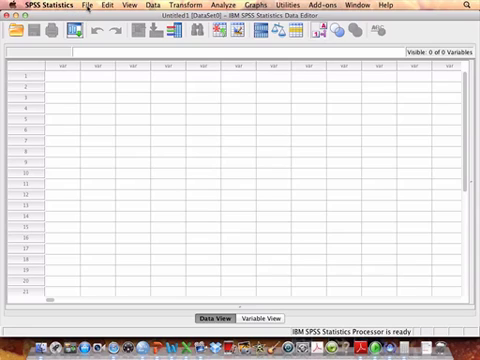
Create a new, empty SPSS syntax file from the File menu
left_click(80, 7)
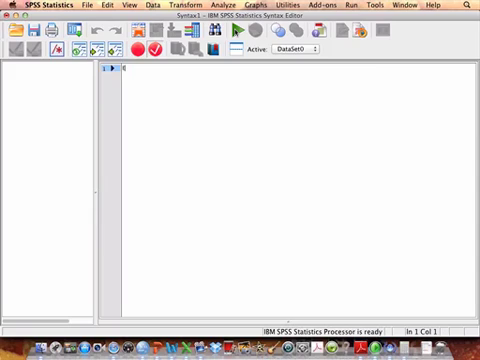
Type an asterisk comment naming the problem at the top of the syntax file
type("Everything you typ")
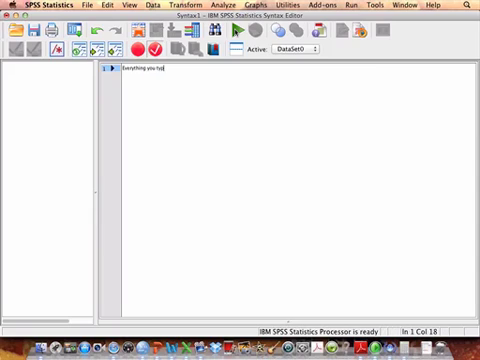
type("here")
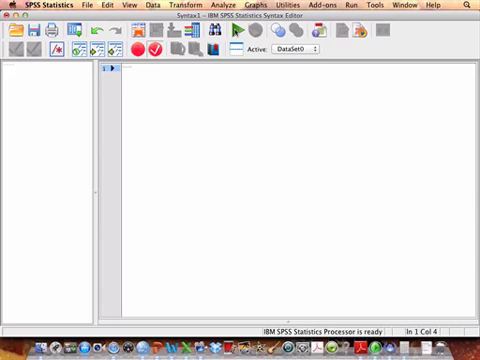
type("Prob")
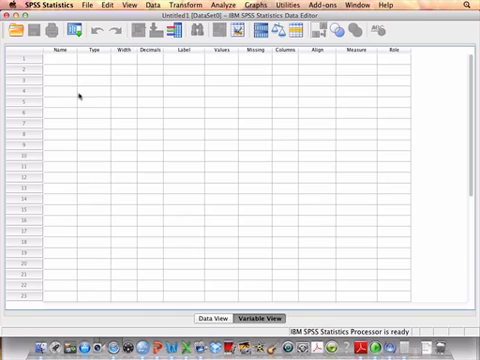
Define variable x with Scale measure and enter its values 1–5 in Data View
left_click(55, 62)
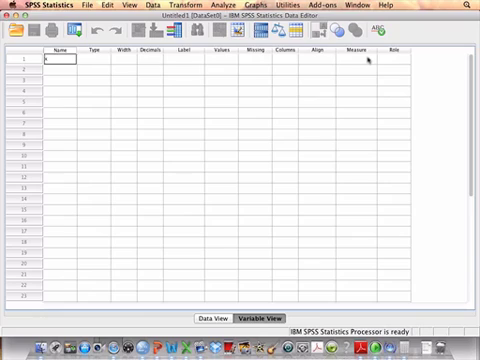
left_click(370, 65)
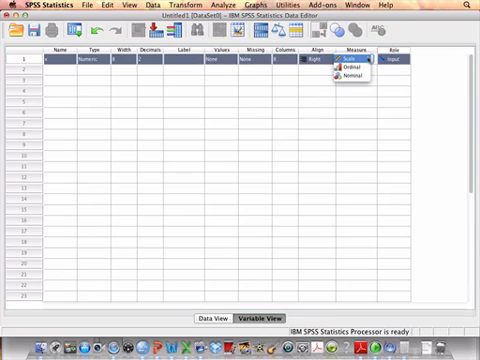
left_click(207, 318)
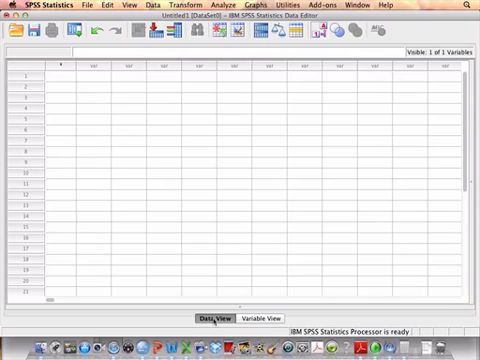
left_click(53, 77)
type("1")
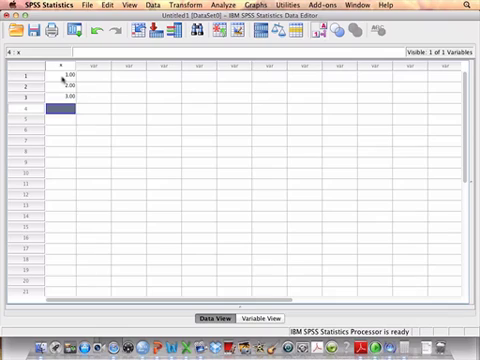
type("4.00")
left_click(60, 118)
type("5")
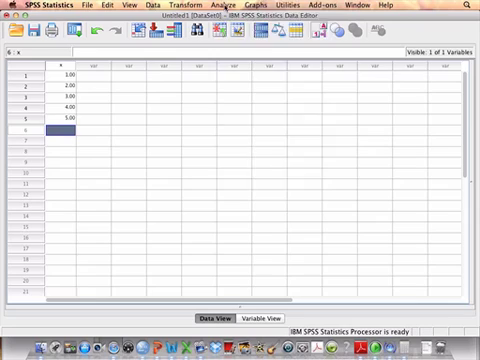
Choose Analyze > Descriptive Statistics > Frequencies and move x into Variable(s)
left_click(208, 7)
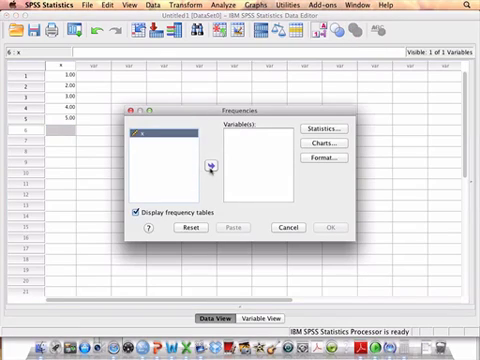
left_click(208, 163)
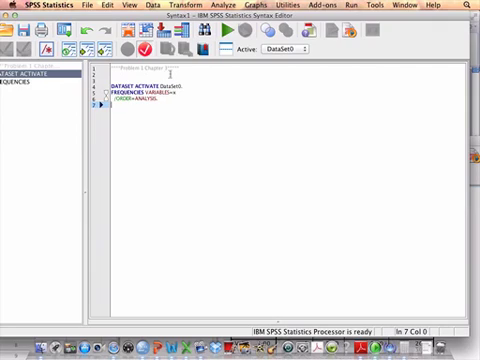
mouse_move(218, 150)
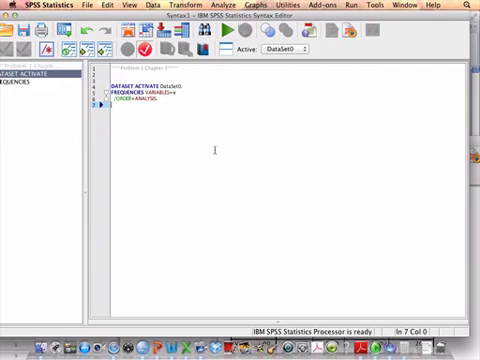